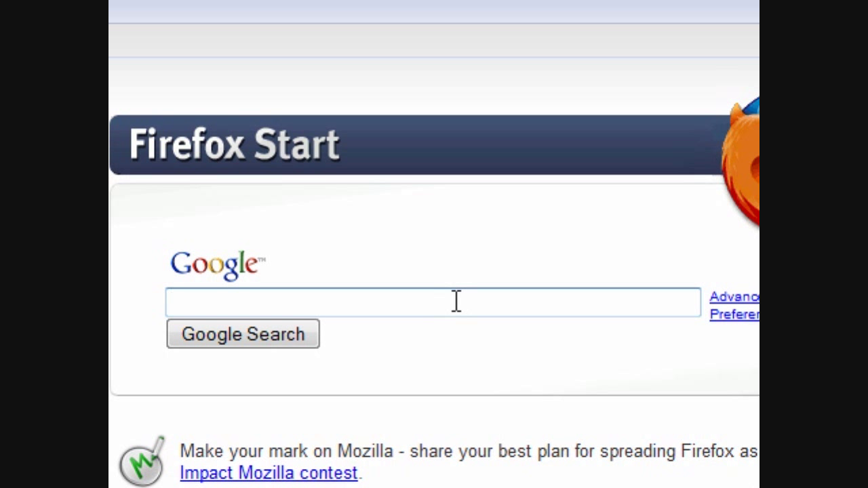
Search Google for 'download lame' from the Firefox Start page
text(download)
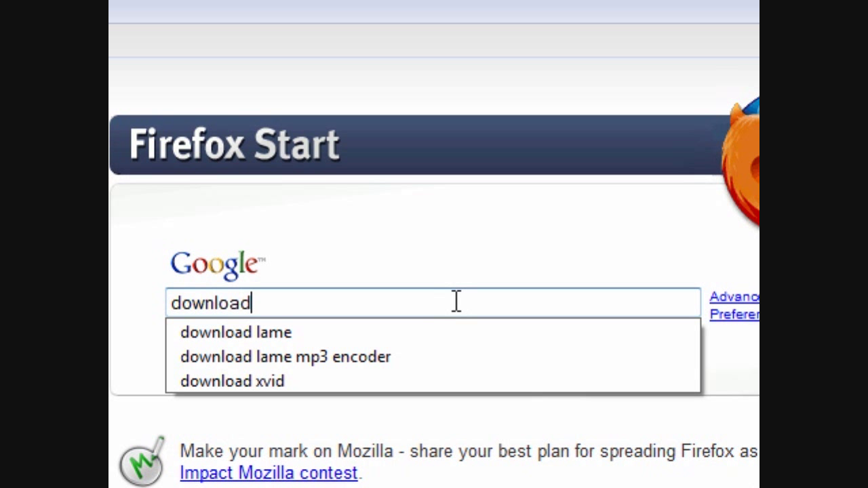
click(235, 333)
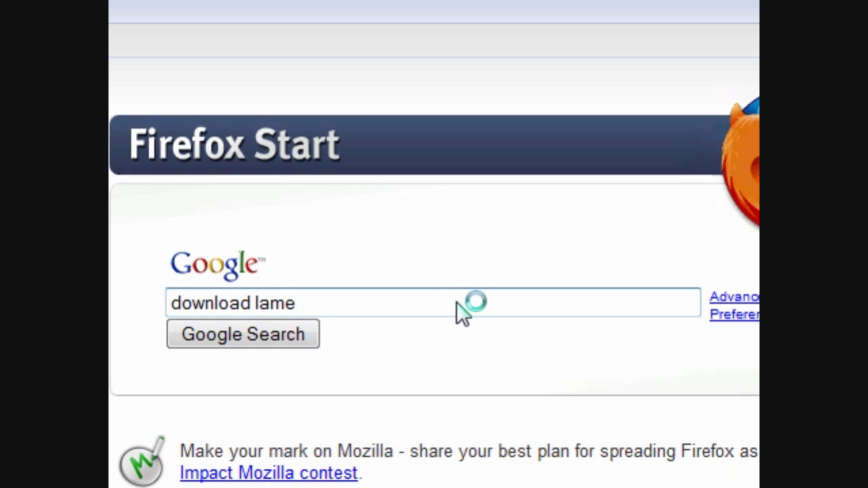
Open the Softpedia LAME MP3 Encoder 3.98.2 download result
click(242, 334)
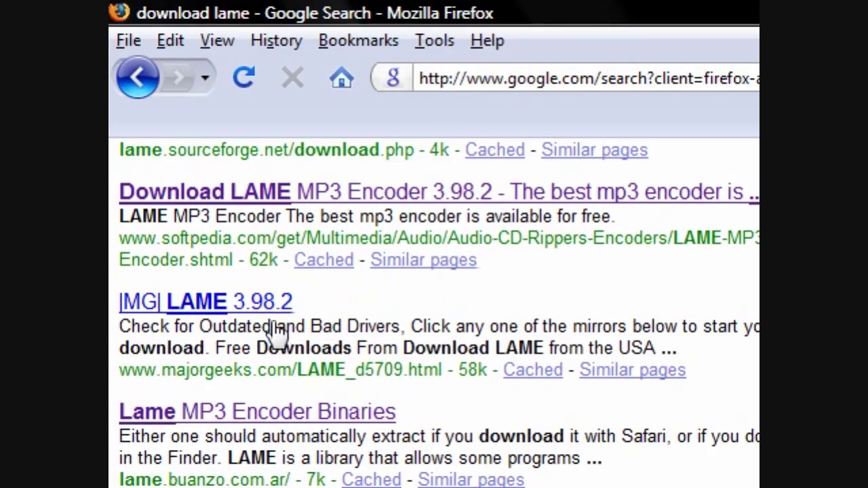
mouse_move(285, 200)
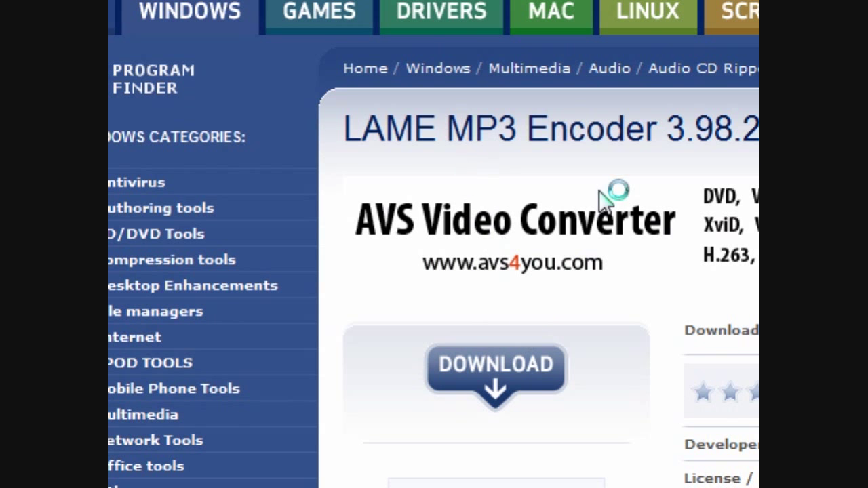
Get the lame3.98.2 folder from Softpedia and browse to Downloads
scroll(up, 3)
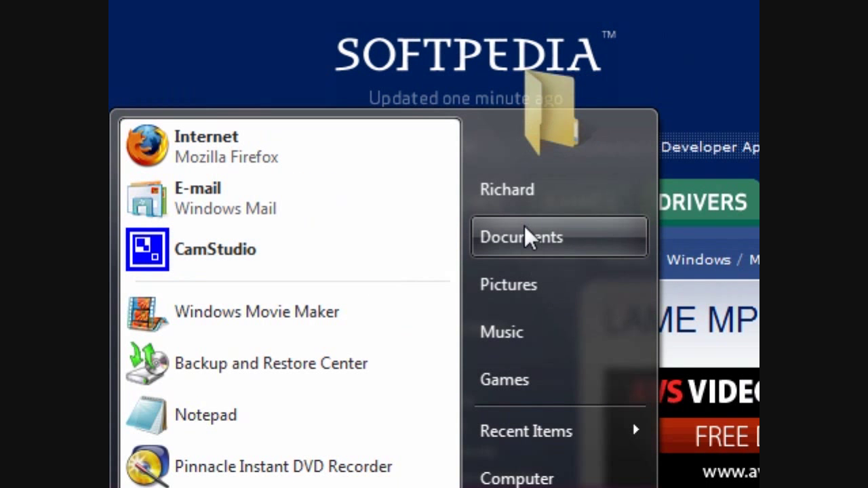
click(520, 237)
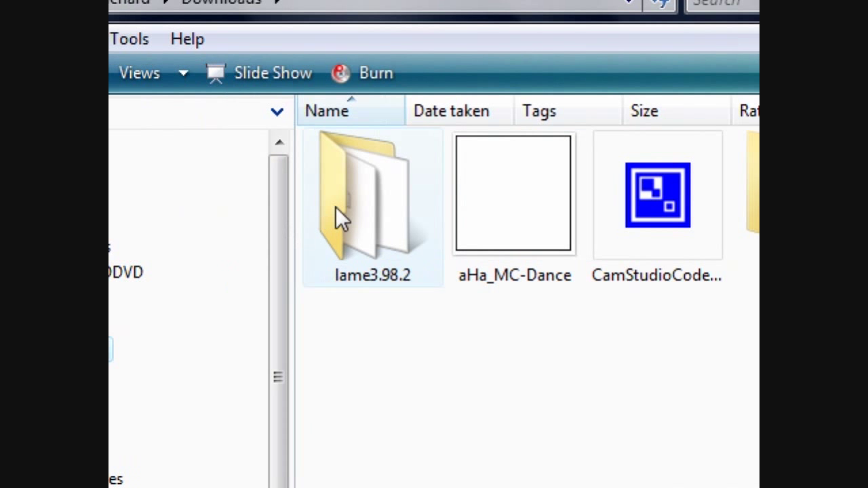
Open the lame3.98.2 folder to show lameACM-3.98.2, lameDS-3.98.2 and encoder files
double_click(358, 196)
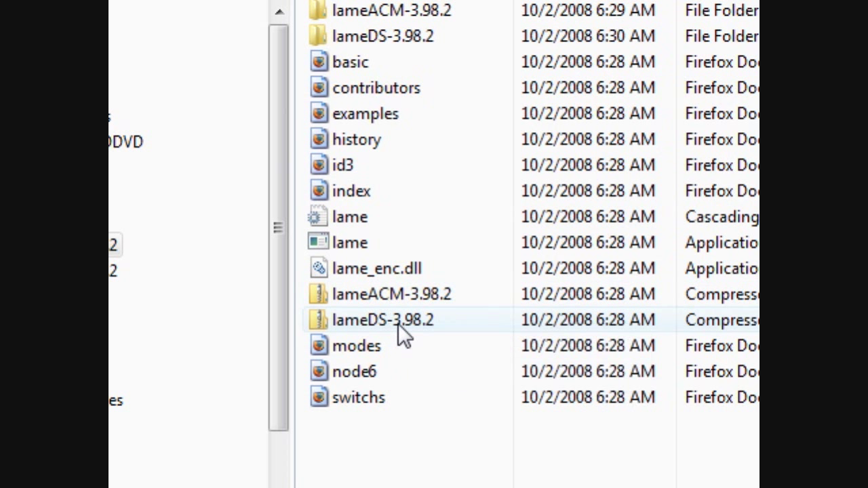
mouse_move(402, 339)
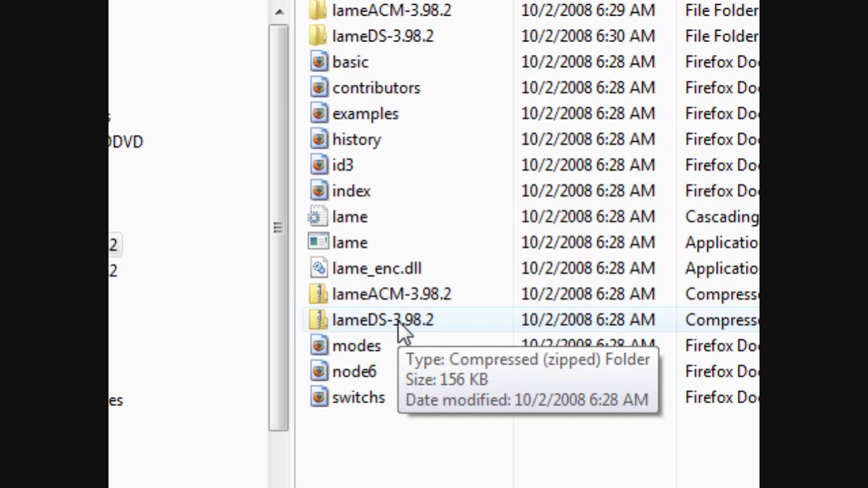
mouse_move(379, 325)
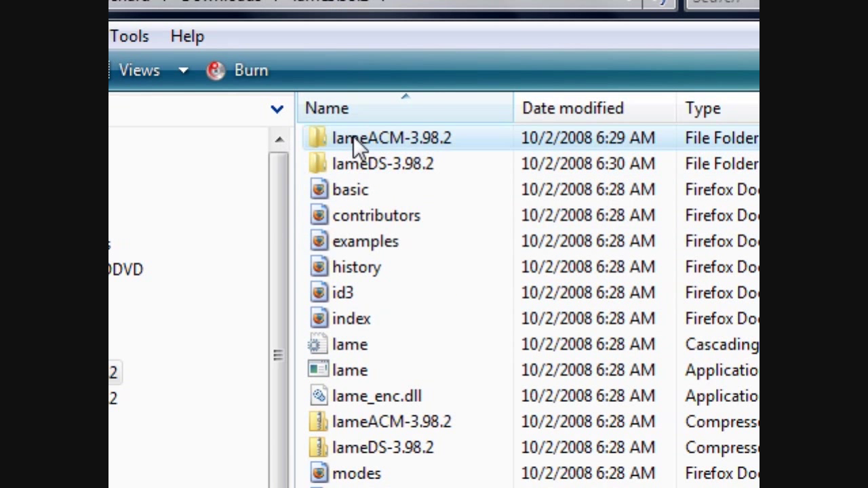
Open lameACM-3.98.2 and install the LameACM setup information file
double_click(377, 137)
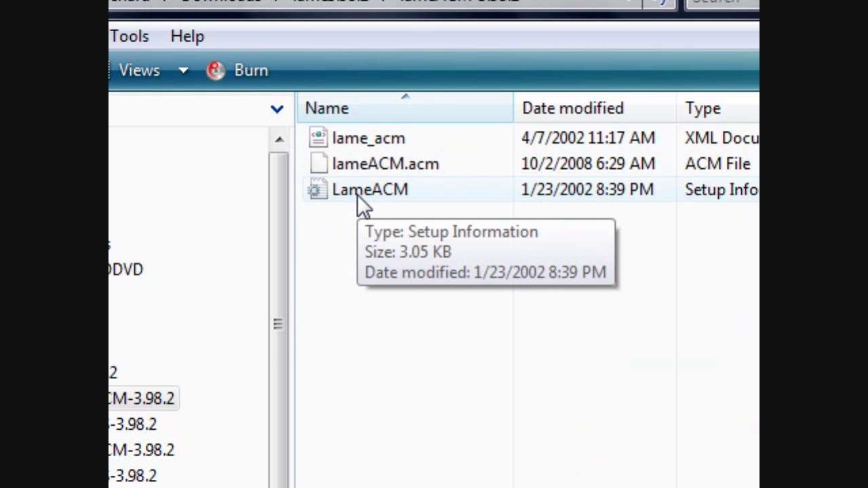
mouse_move(352, 214)
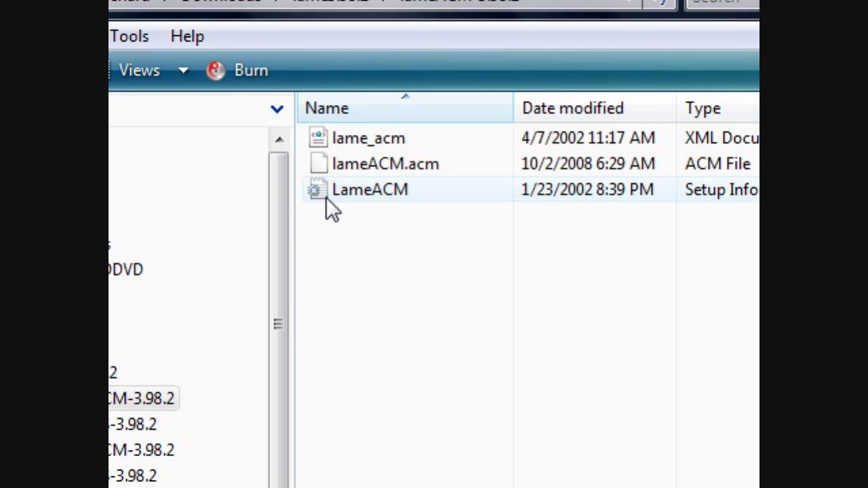
mouse_move(448, 203)
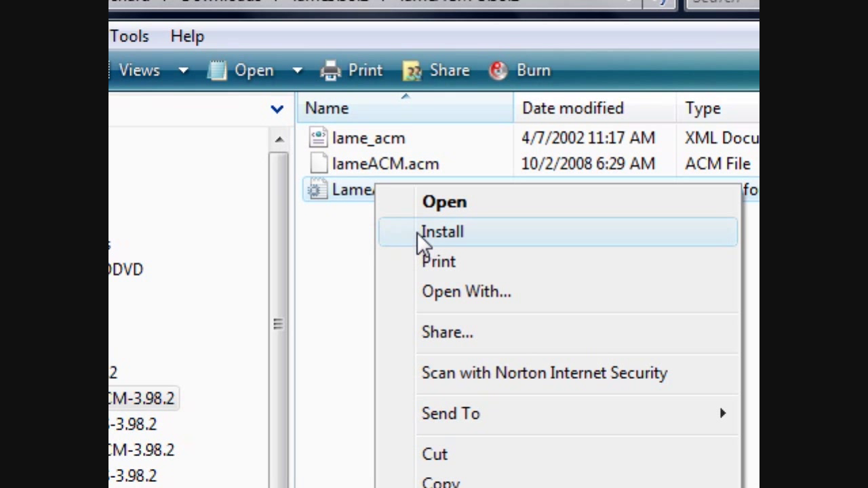
mouse_move(421, 252)
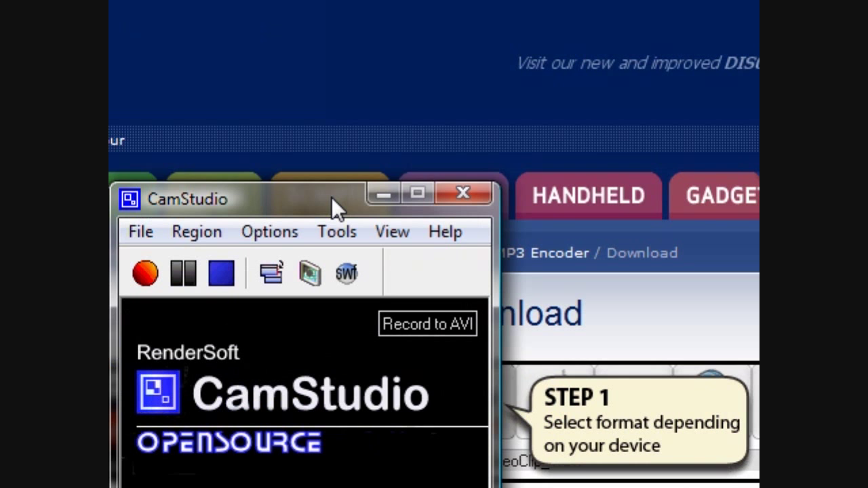
Open CamStudio's Audio Options and its compressed audio format chooser
click(269, 231)
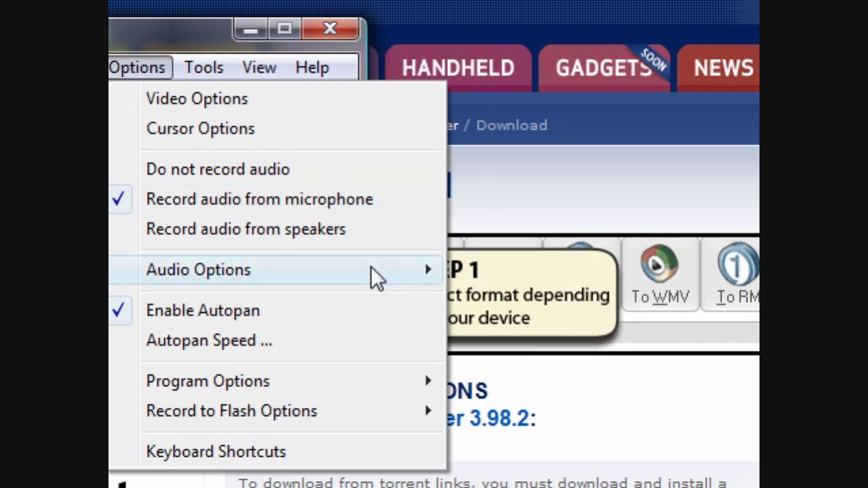
click(198, 270)
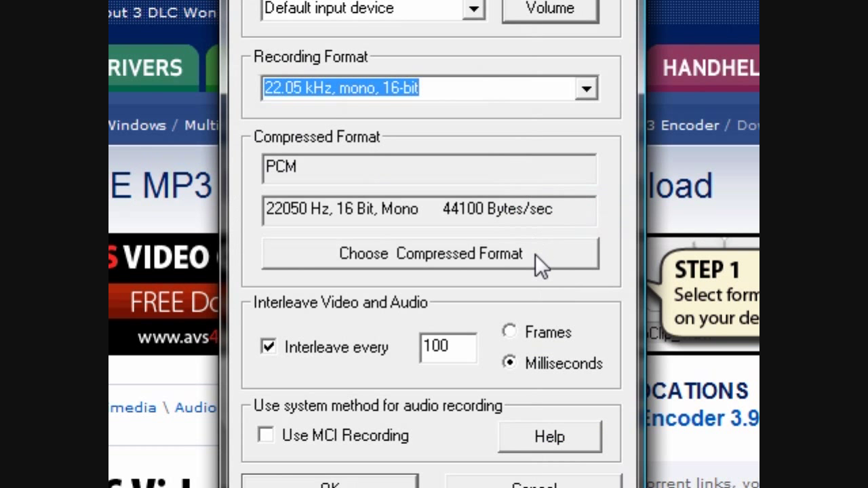
click(429, 254)
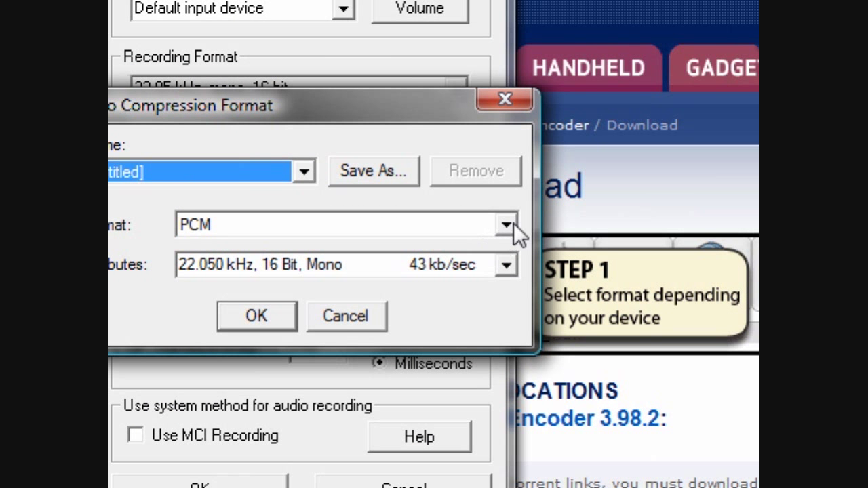